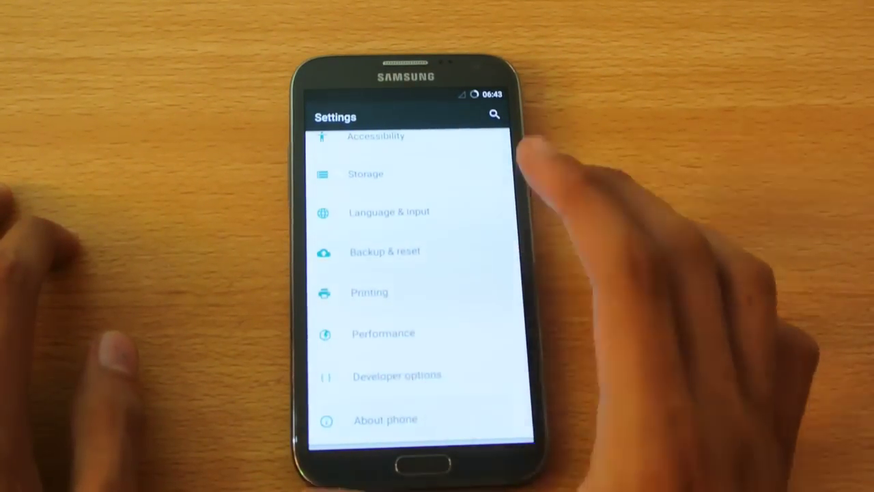
# View the About phone page with CyanogenMod, Android 5.1.1 and kernel version details.
pyautogui.click(391, 419)
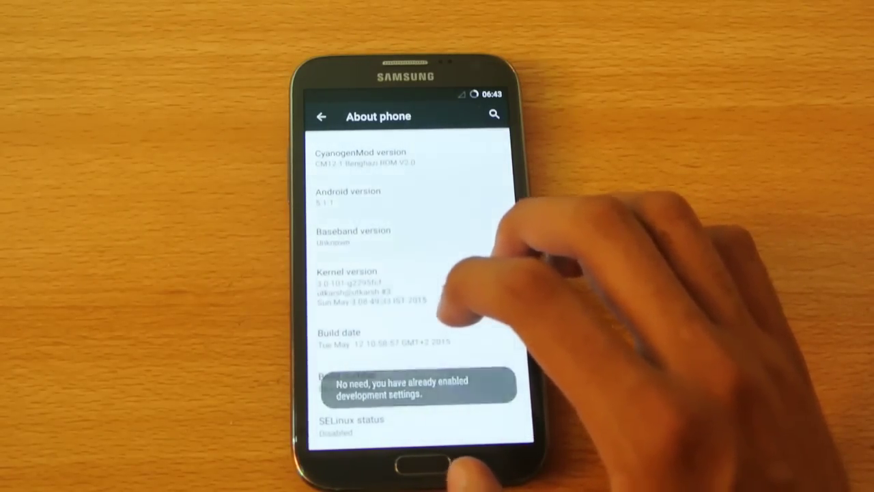
pyautogui.scroll(-3)
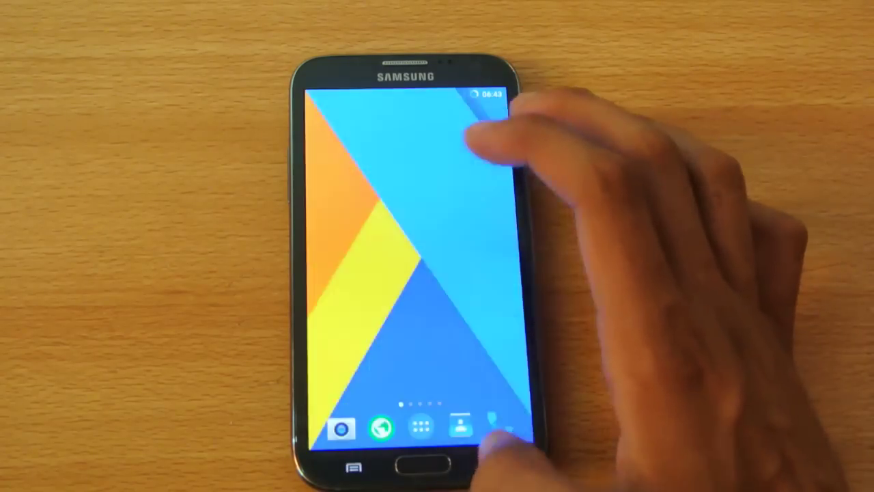
# Return to the Nova Launcher home screen with its geometric wallpaper and dock.
pyautogui.click(421, 428)
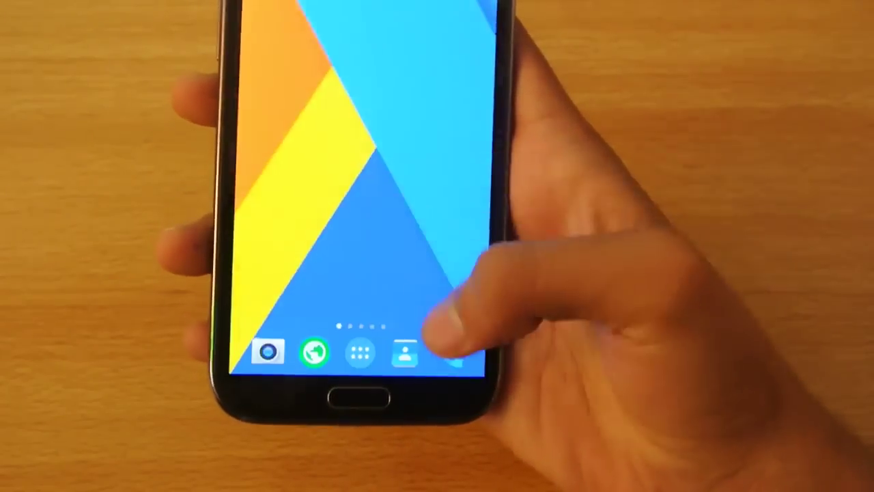
pyautogui.click(357, 358)
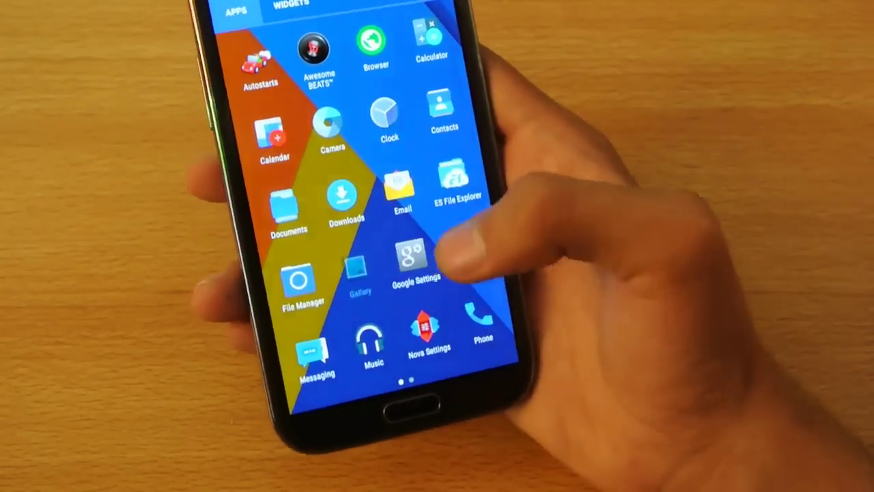
pyautogui.click(356, 273)
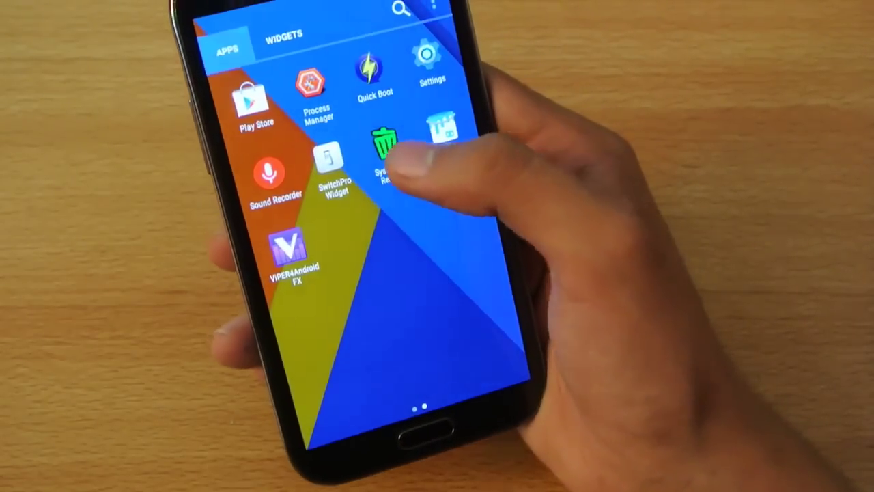
pyautogui.click(393, 134)
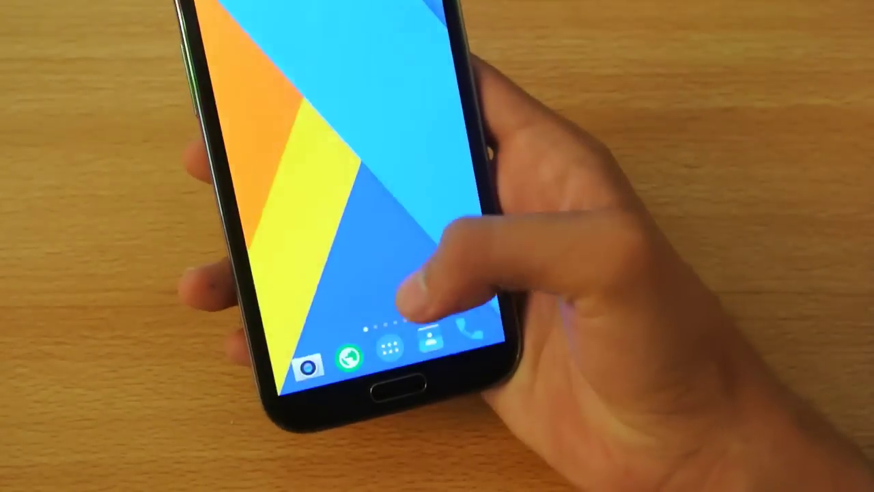
pyautogui.click(389, 349)
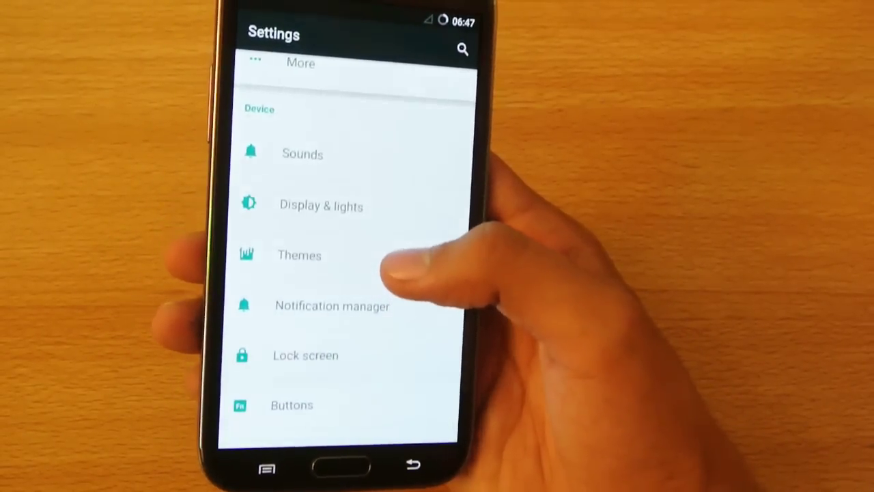
pyautogui.click(298, 255)
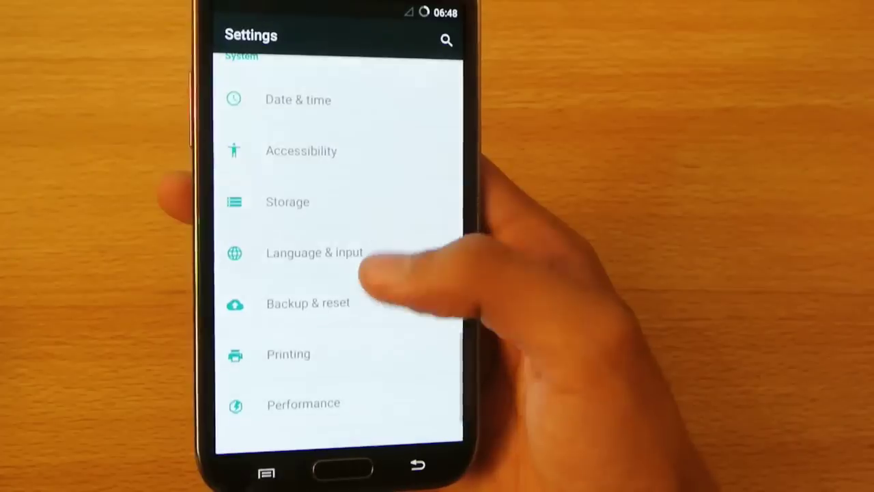
# Reach the Processor page and show the CPU governor list with pegasusq selected.
pyautogui.scroll(-3)
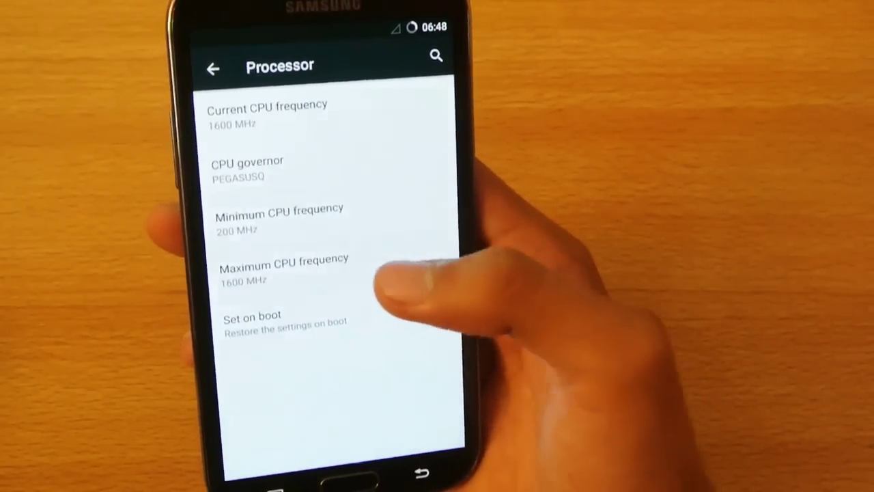
pyautogui.click(284, 267)
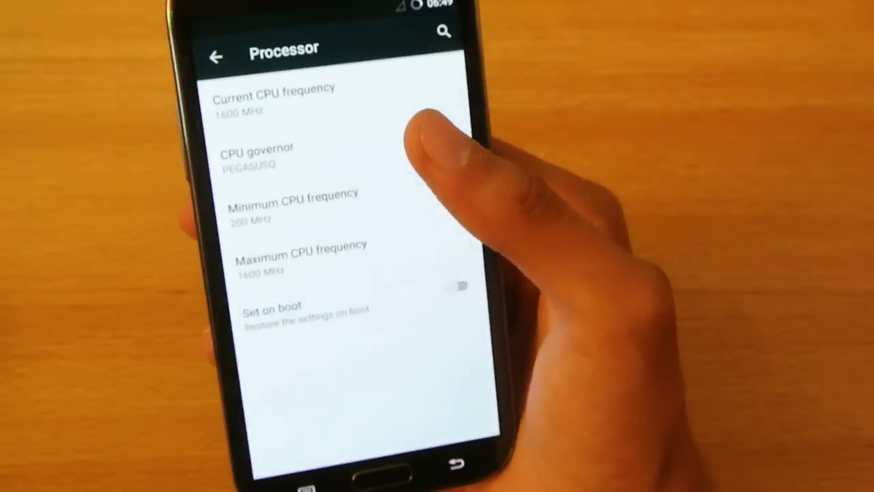
pyautogui.click(249, 153)
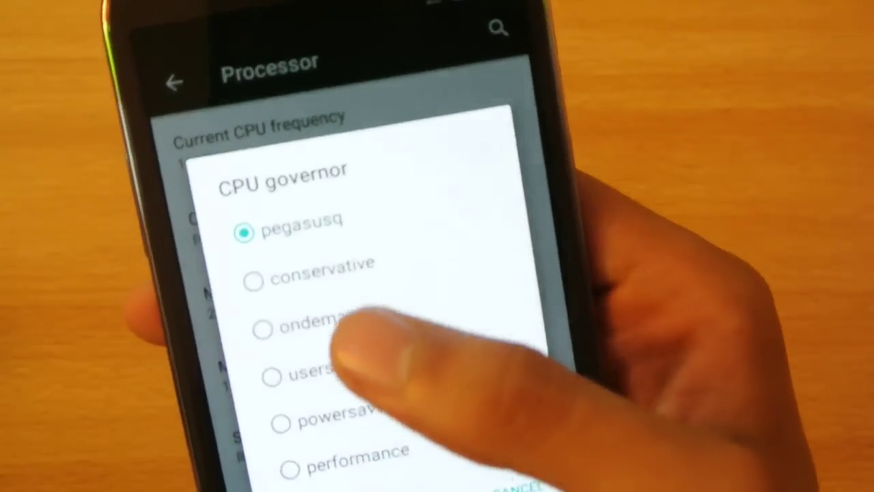